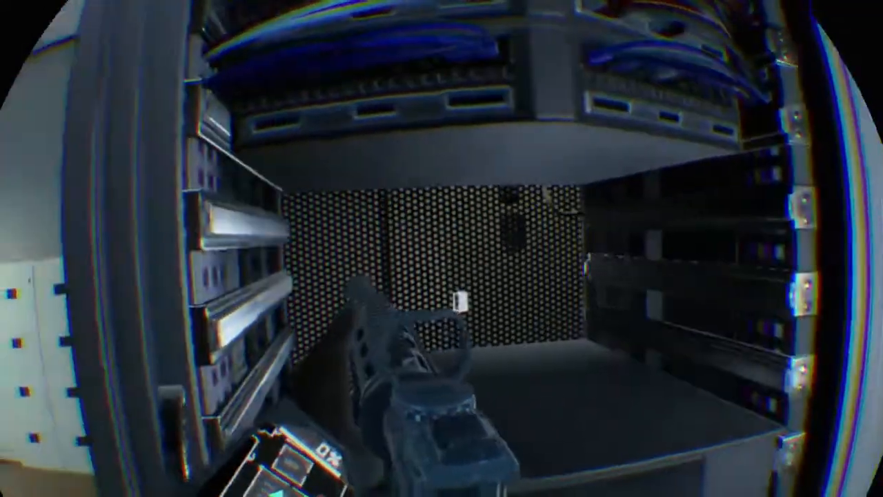
mouse_move(442, 248)
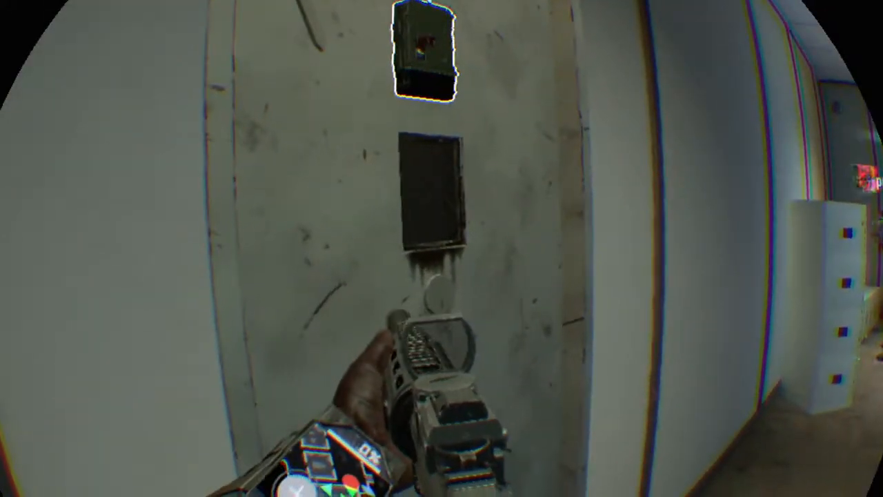